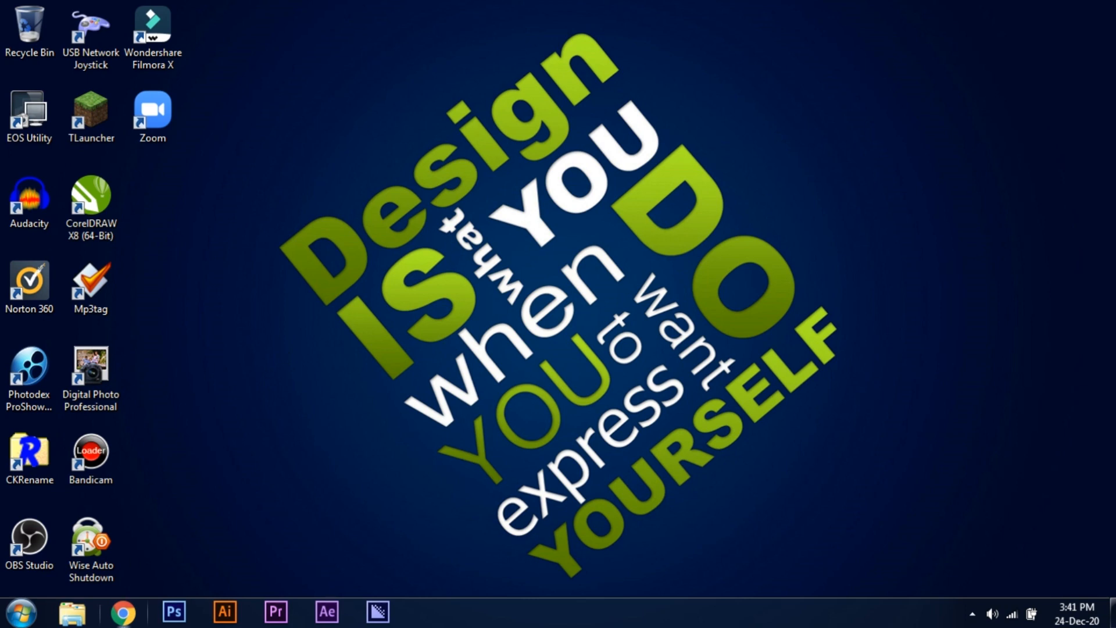
Launch Chrome from the taskbar with Wi-Fi off to reach web.whatsapp.com offline.
click(122, 613)
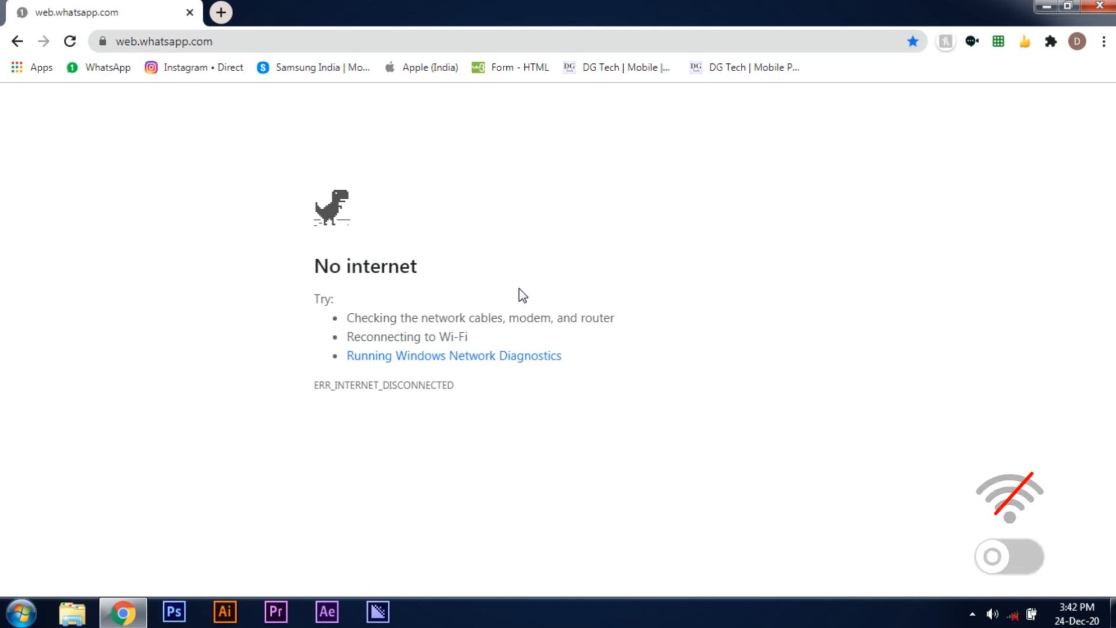
click(1009, 556)
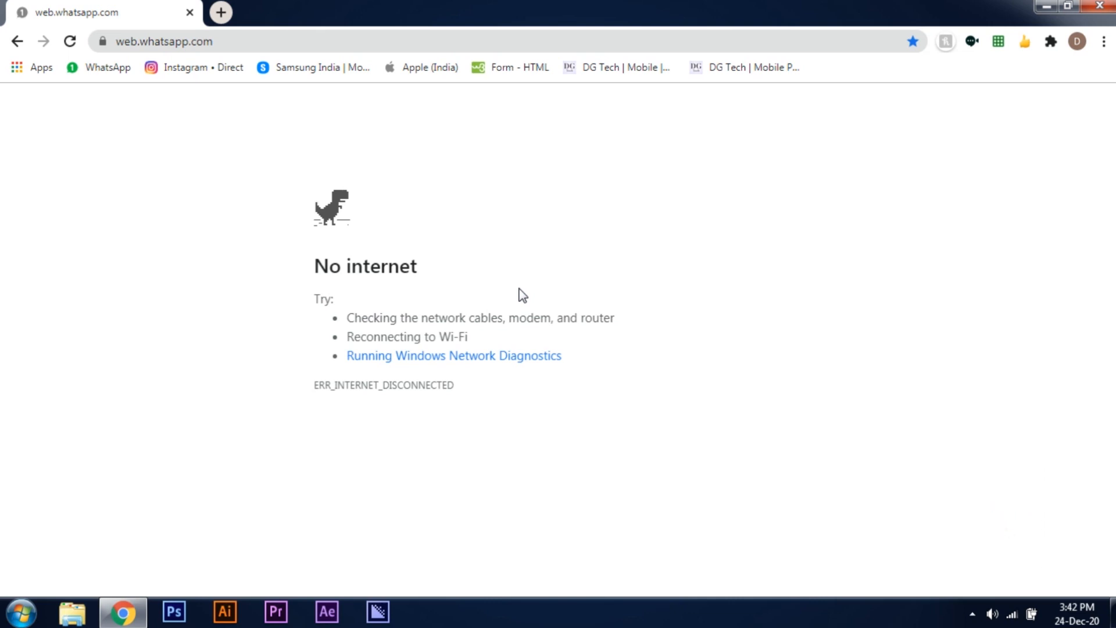
click(69, 40)
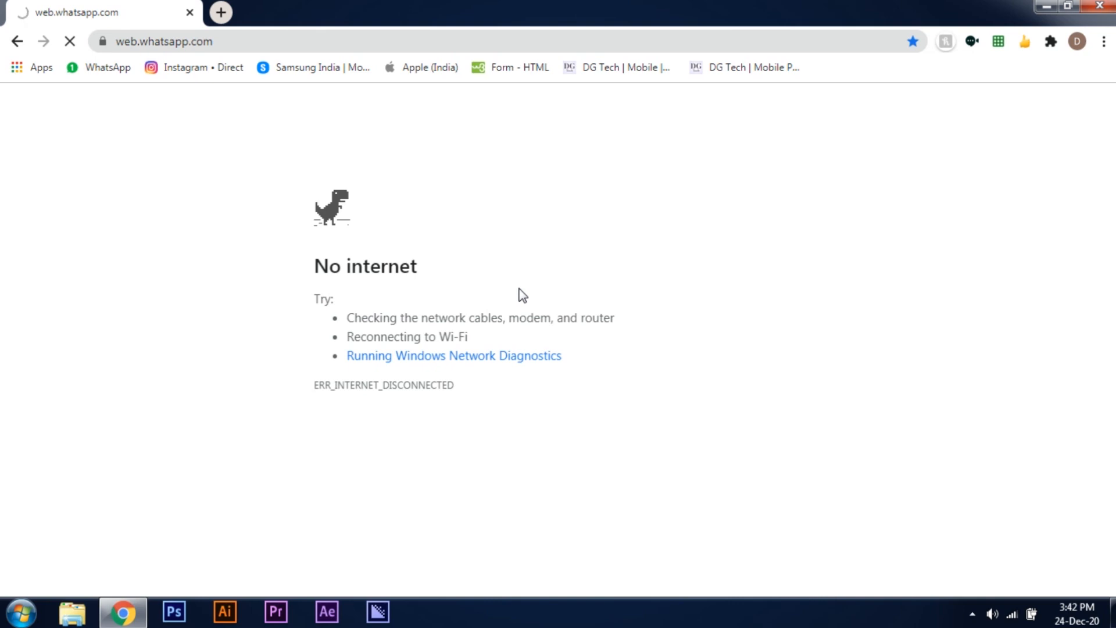
click(70, 40)
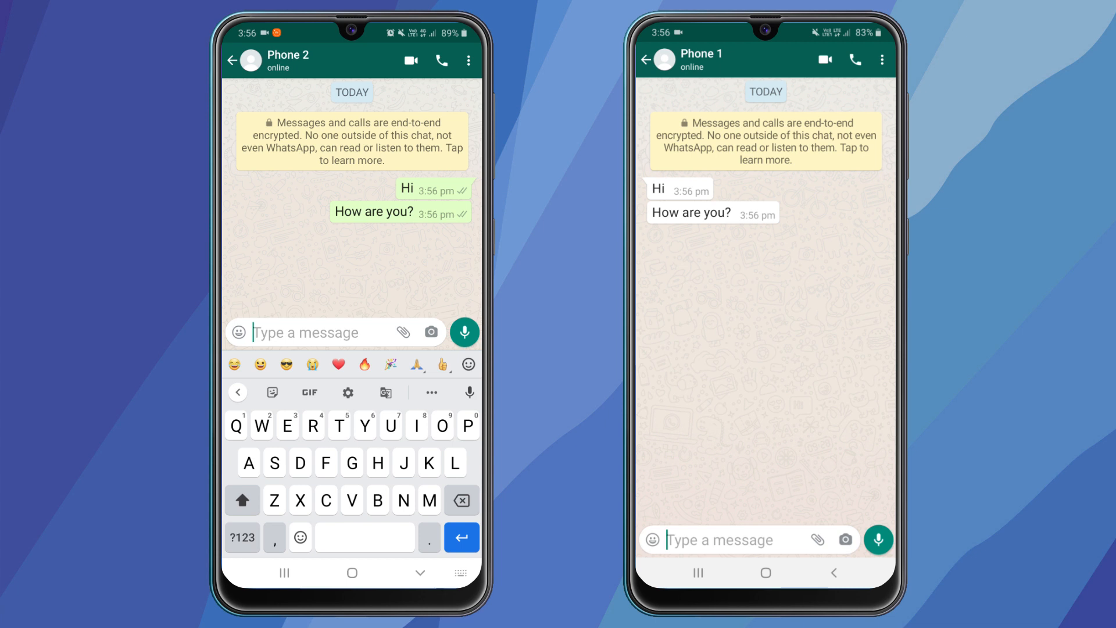
Record a voice note on Phone 2, then download and play it on Phone 1.
click(464, 333)
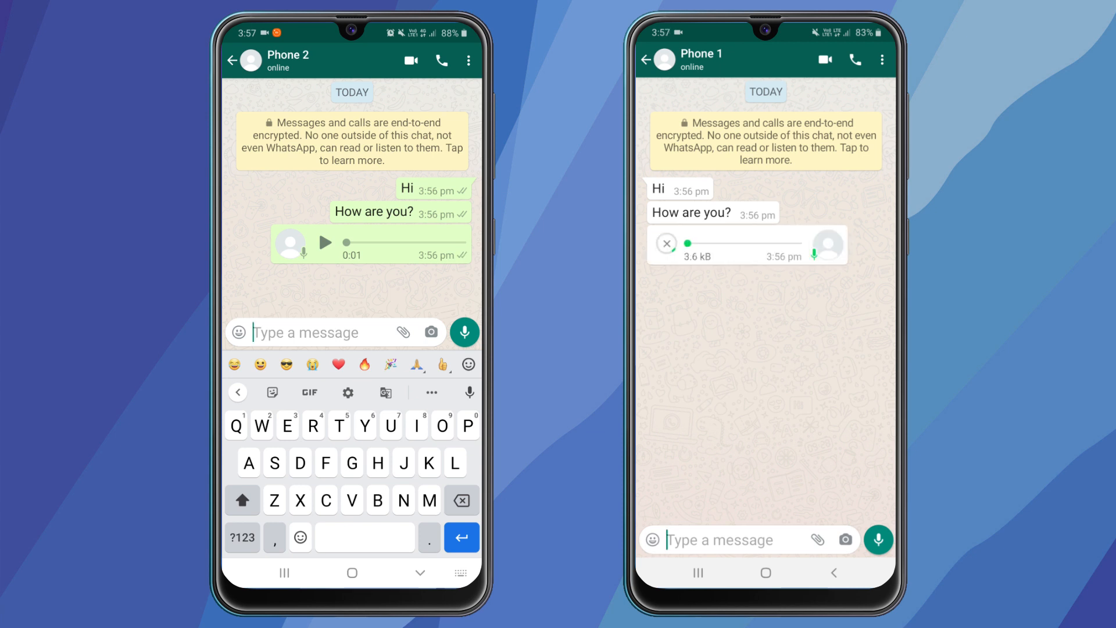
click(666, 245)
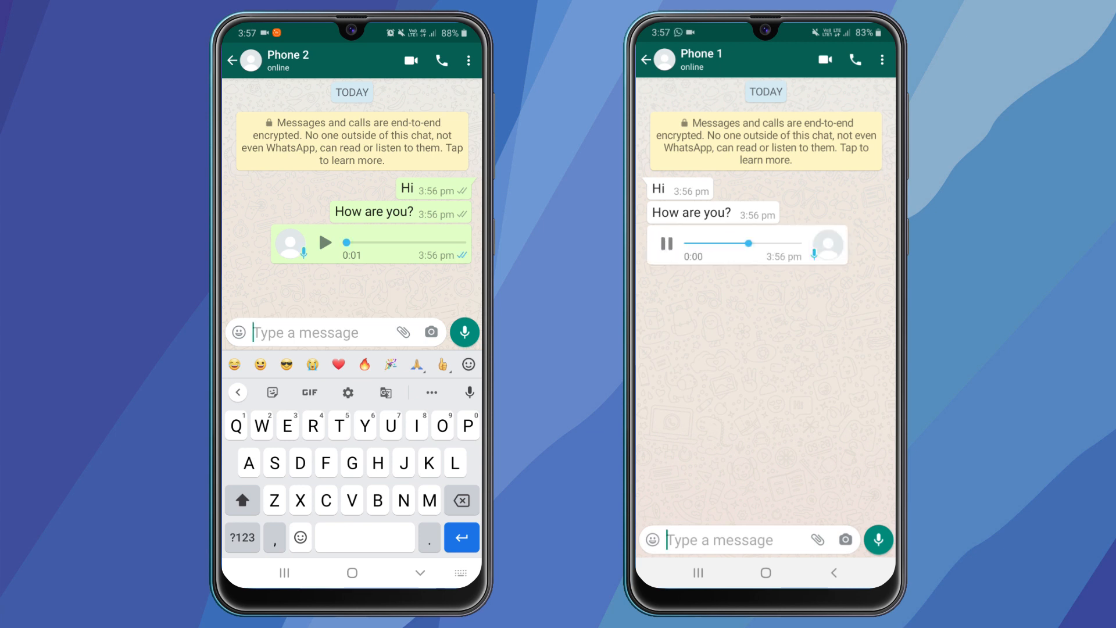
click(667, 243)
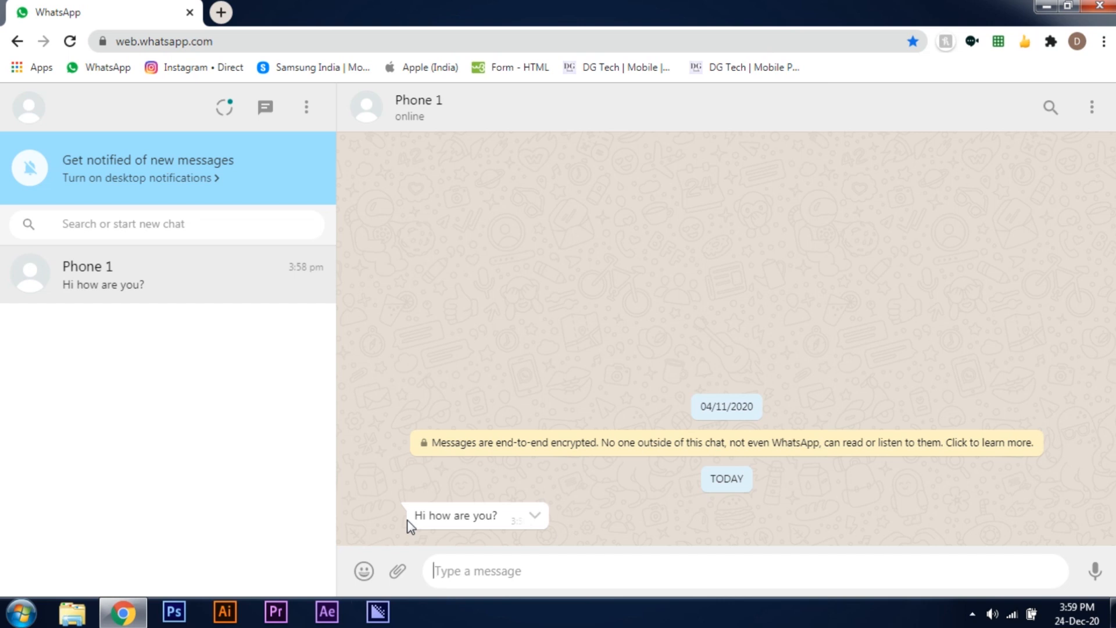
Draft the reply 'I'm great' in the Phone 1 chat without sending it.
text(I')
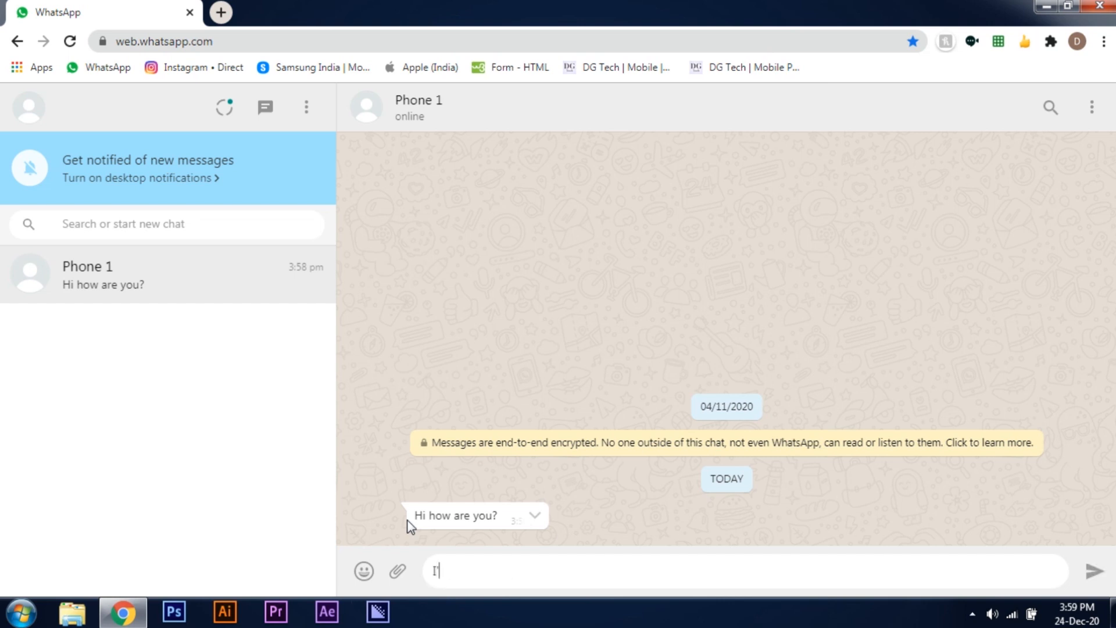
text(I'm great)
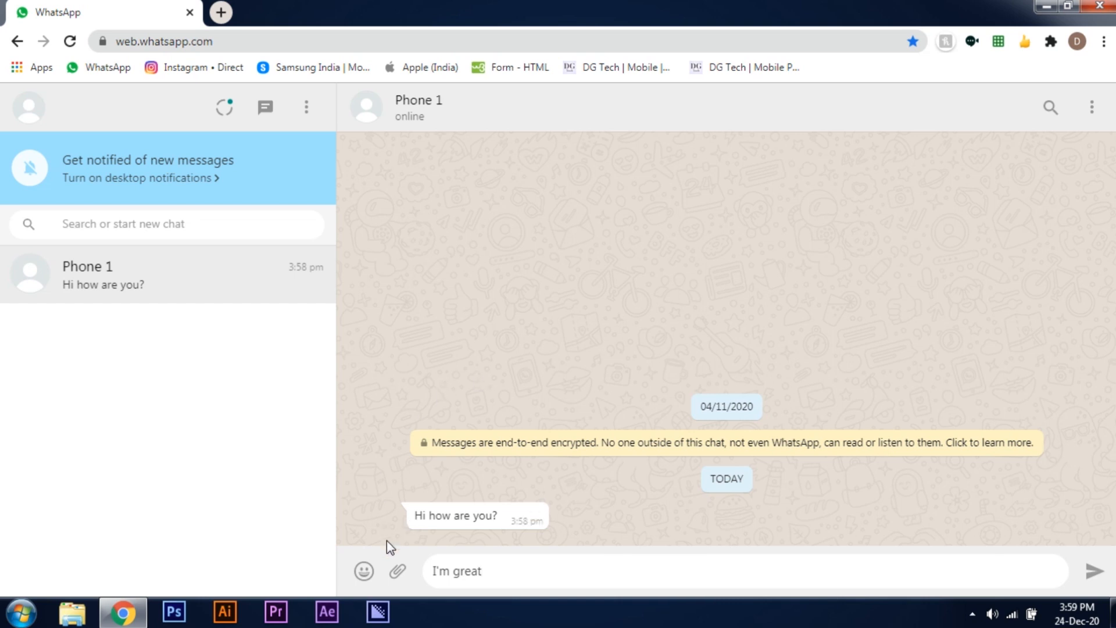
Search the emoji picker for 'smile' and close it again.
click(362, 570)
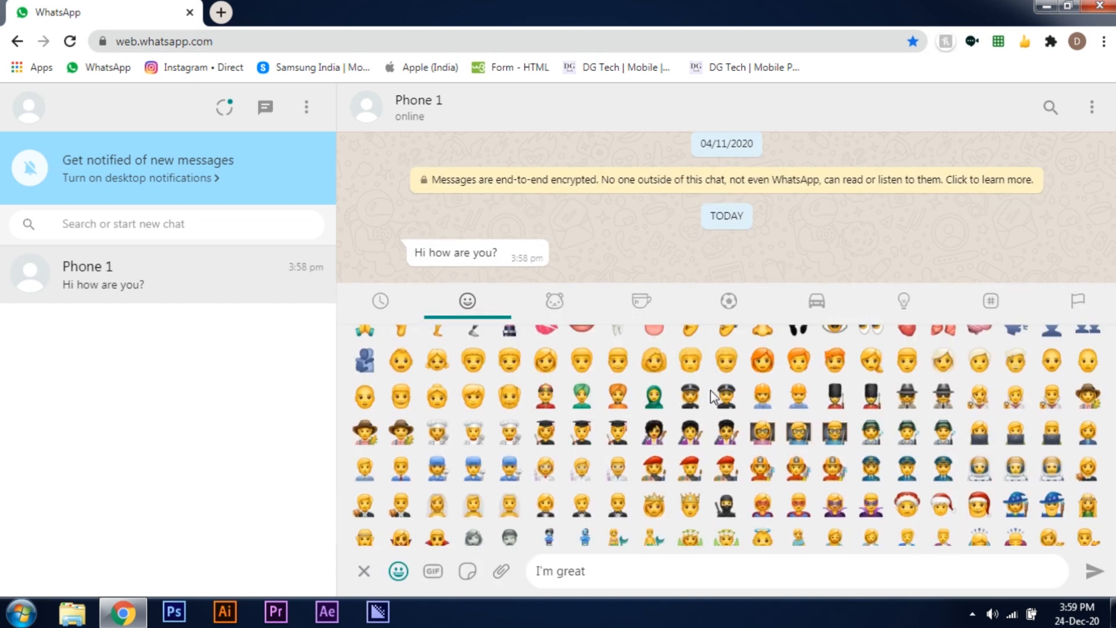
click(379, 300)
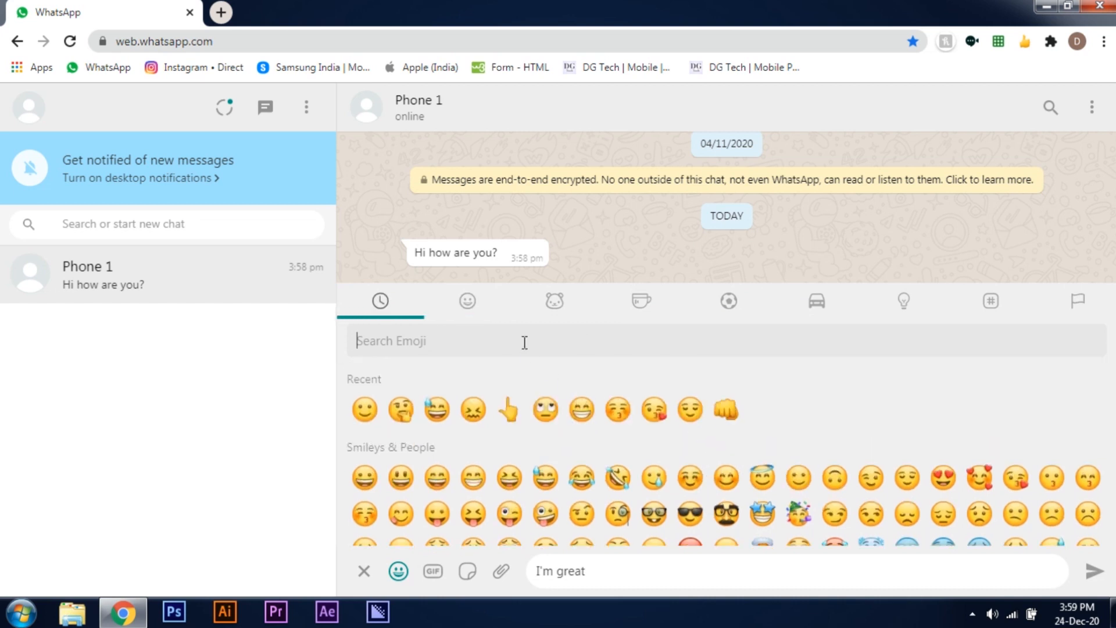
text(smile)
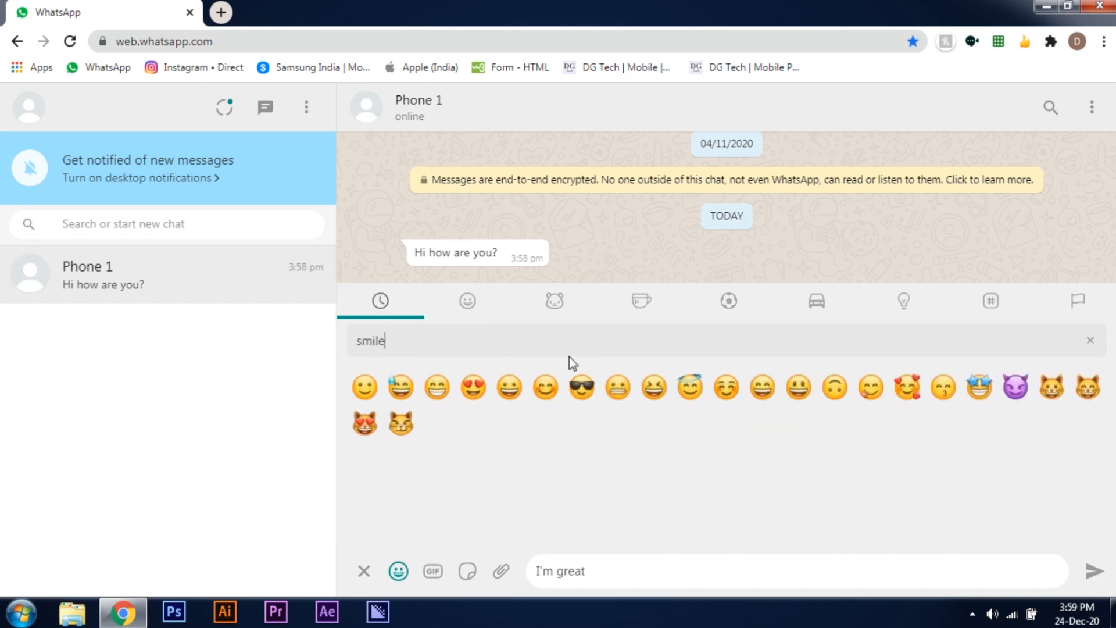
click(1090, 341)
text( :)
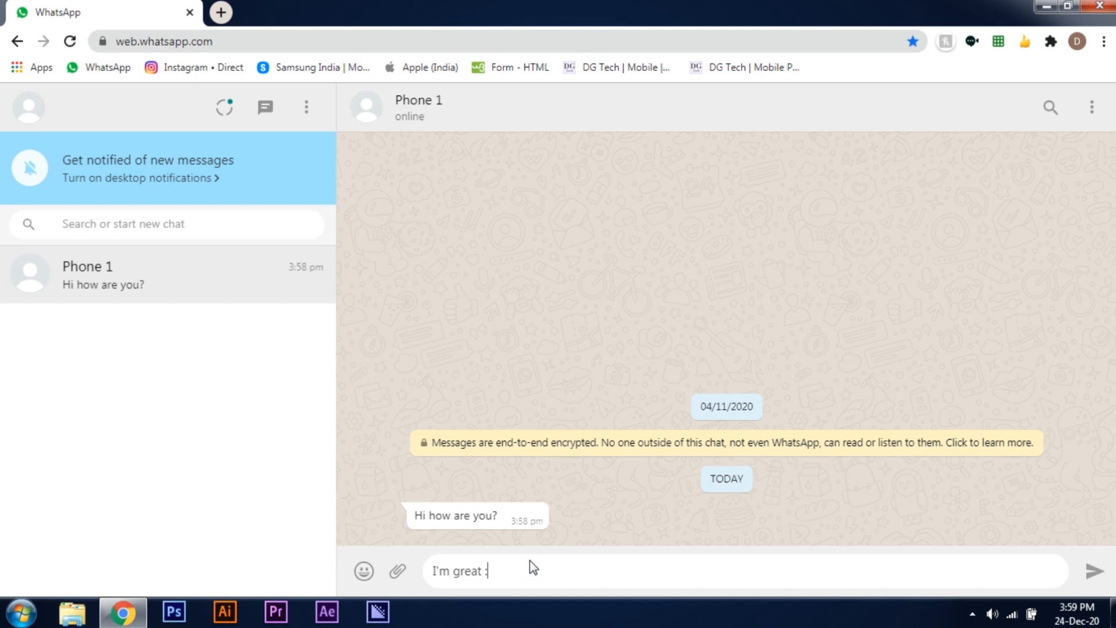
Insert the smiley via the ':sm' shortcut and send 'I'm great' with it to Phone 1.
text(smile)
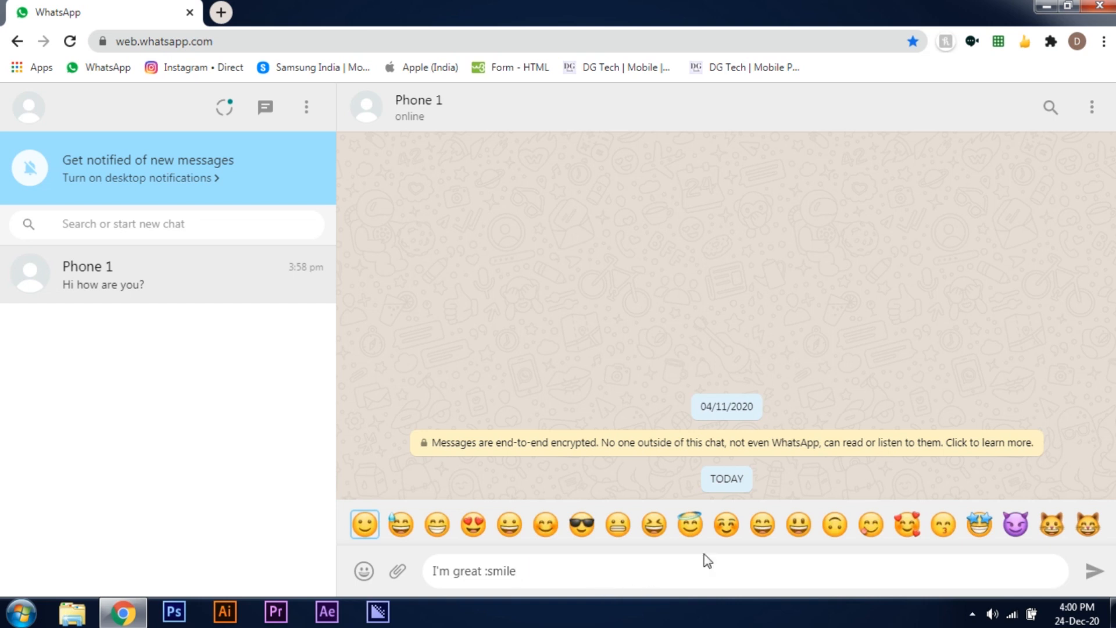
click(1099, 570)
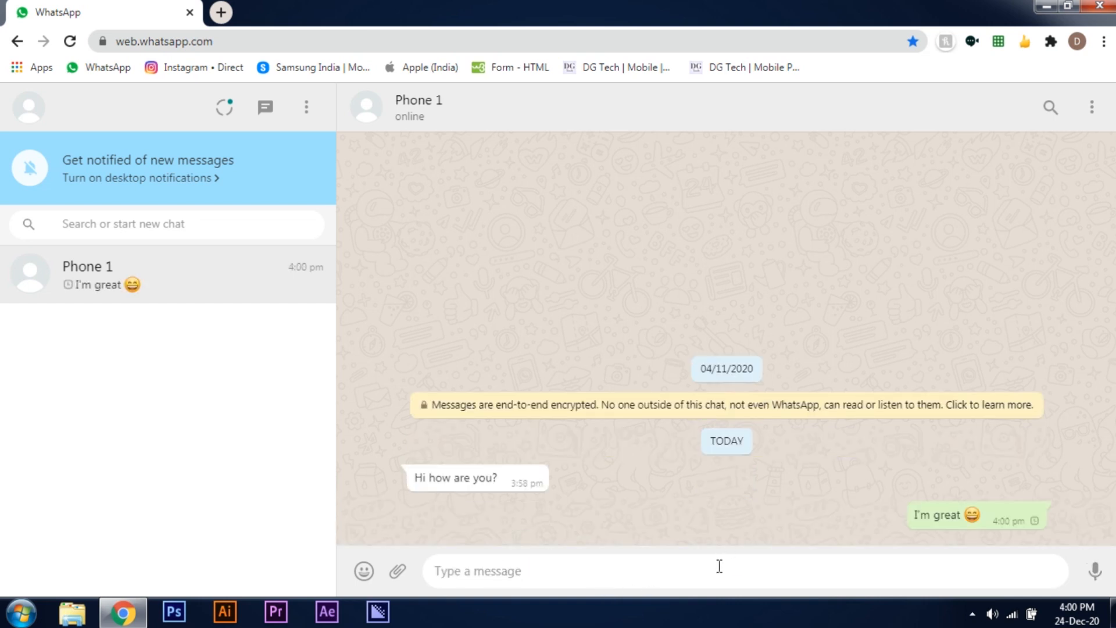
click(1067, 7)
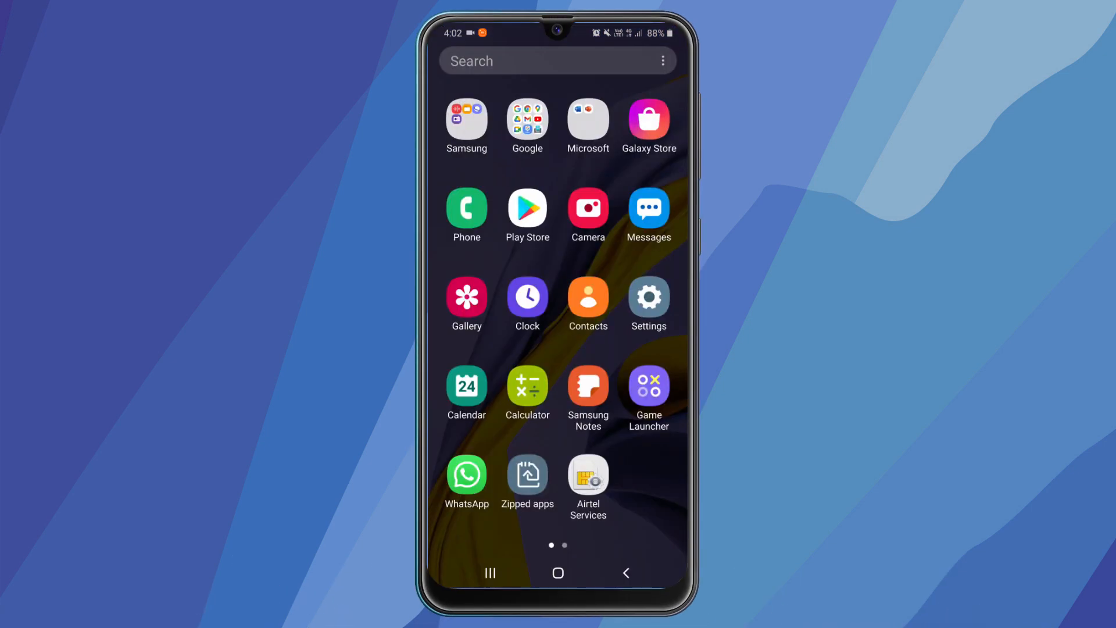
Search Play Store for 'auto clicker', launch the app and enable Multi Targets Mode.
click(559, 61)
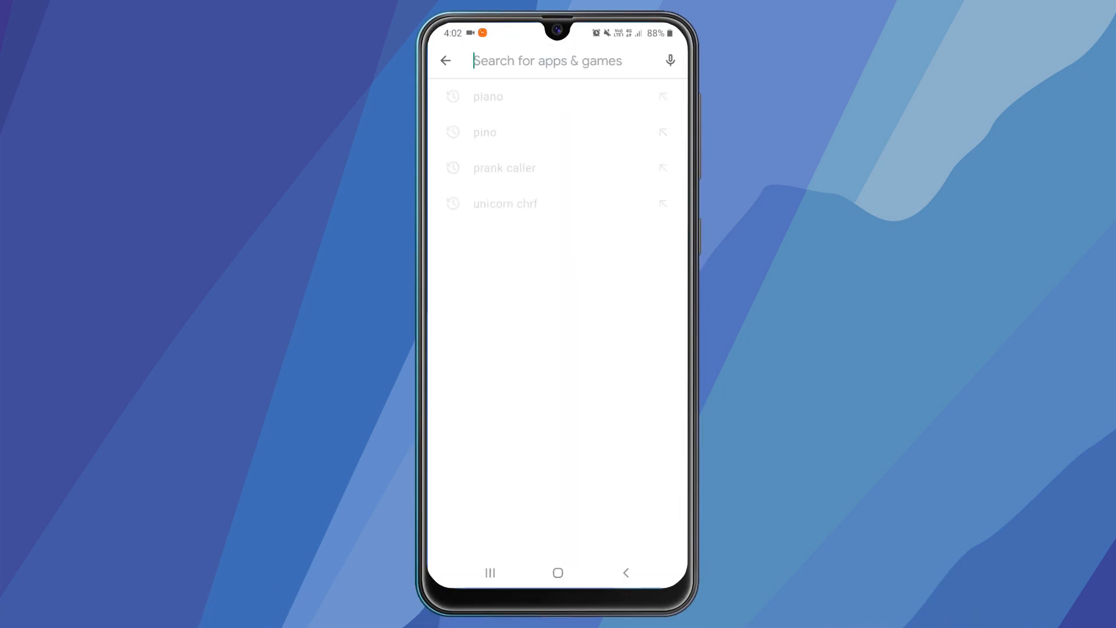
text(auto clicker)
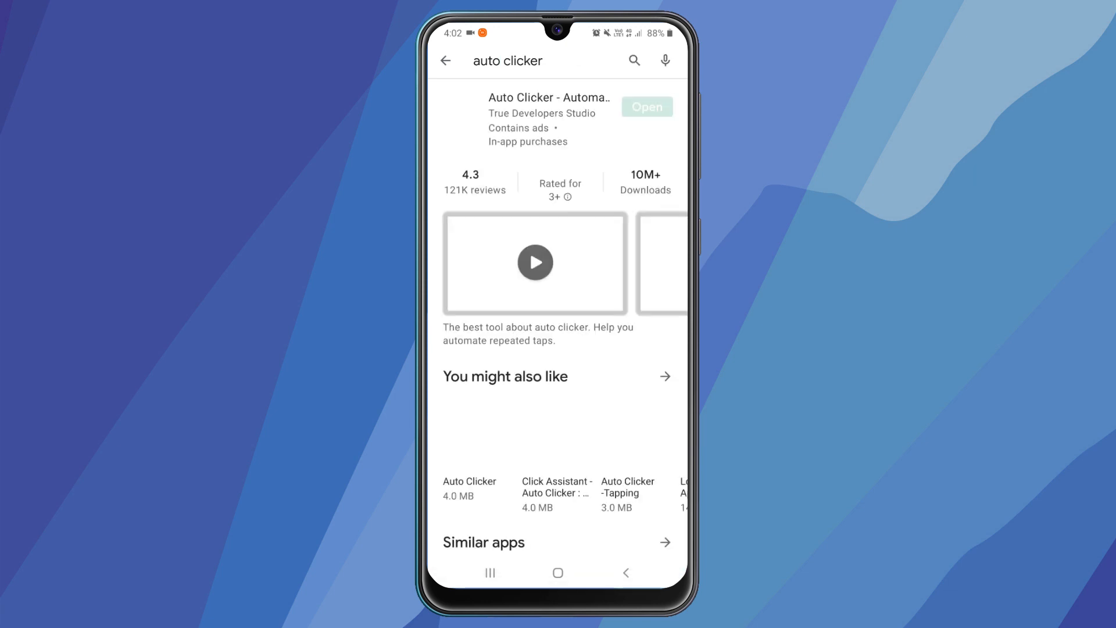
click(548, 114)
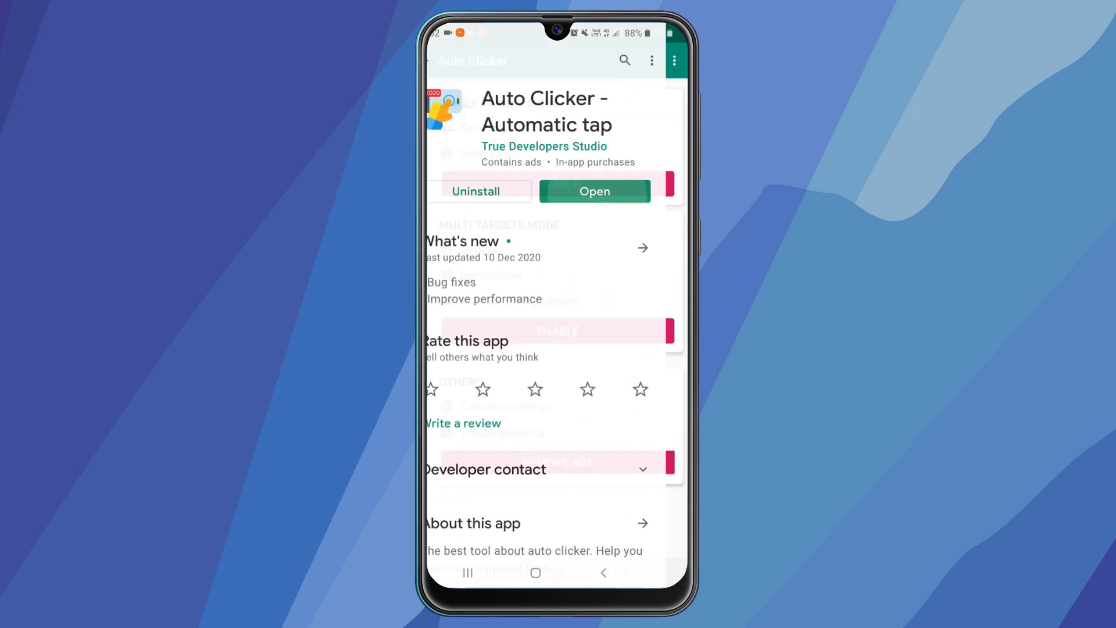
click(594, 190)
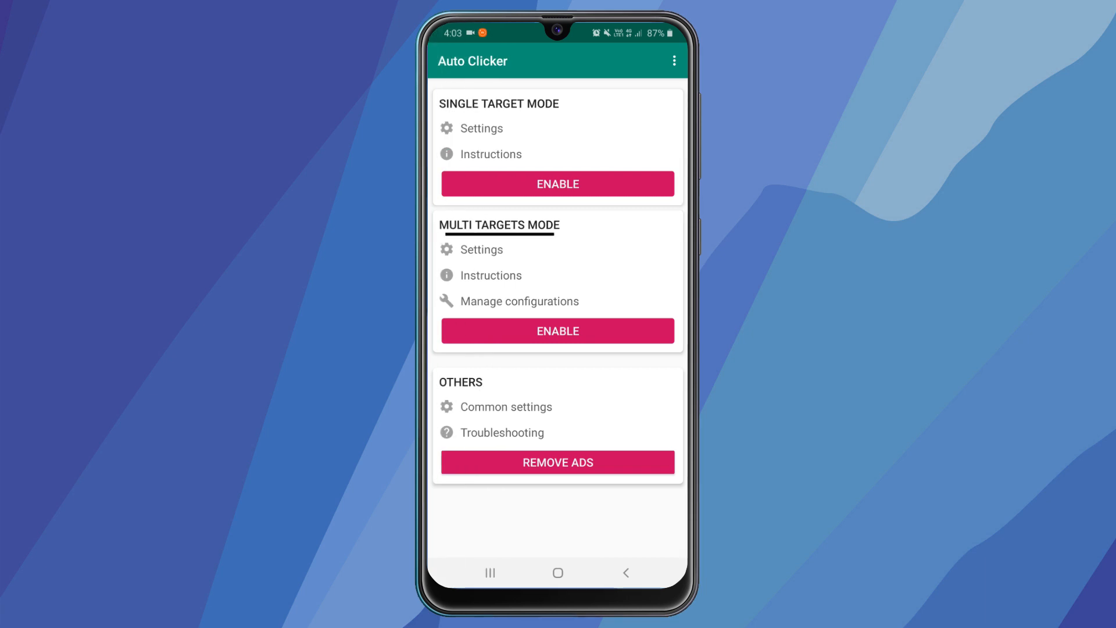
click(557, 331)
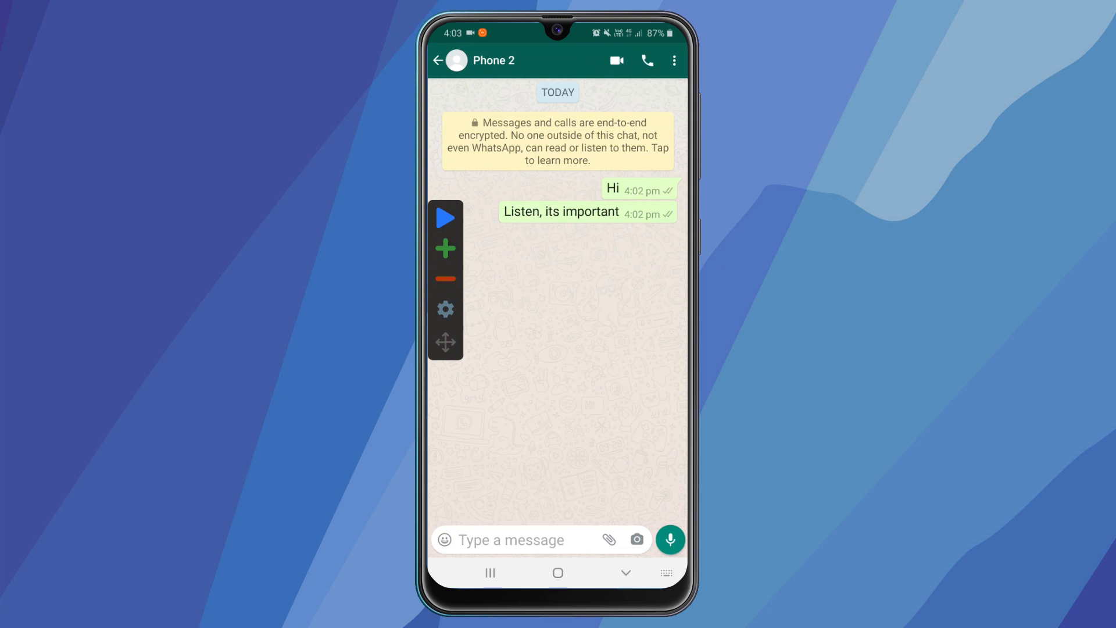
Place Auto Clicker targets over the keys and send button and start spamming 'Hi' to Phone 2.
click(527, 539)
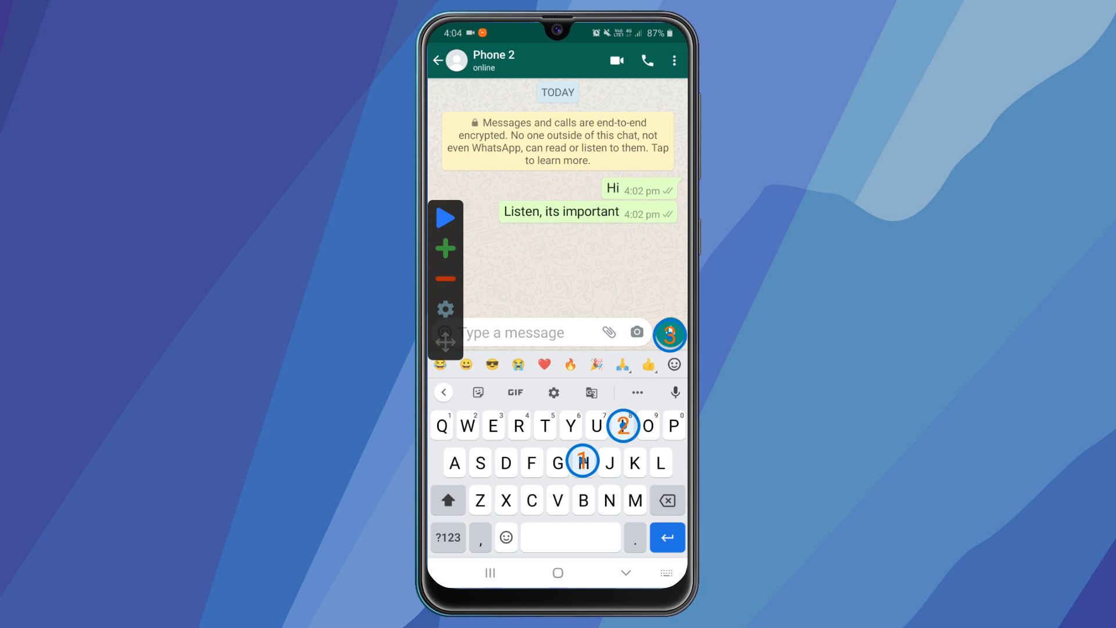
click(668, 335)
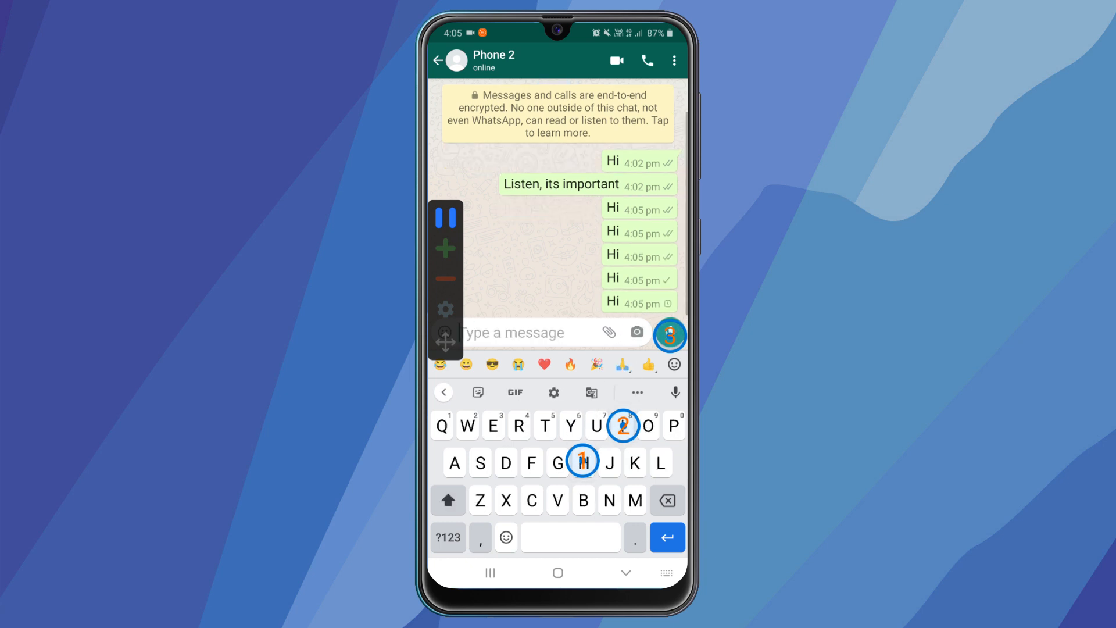
text(Hi)
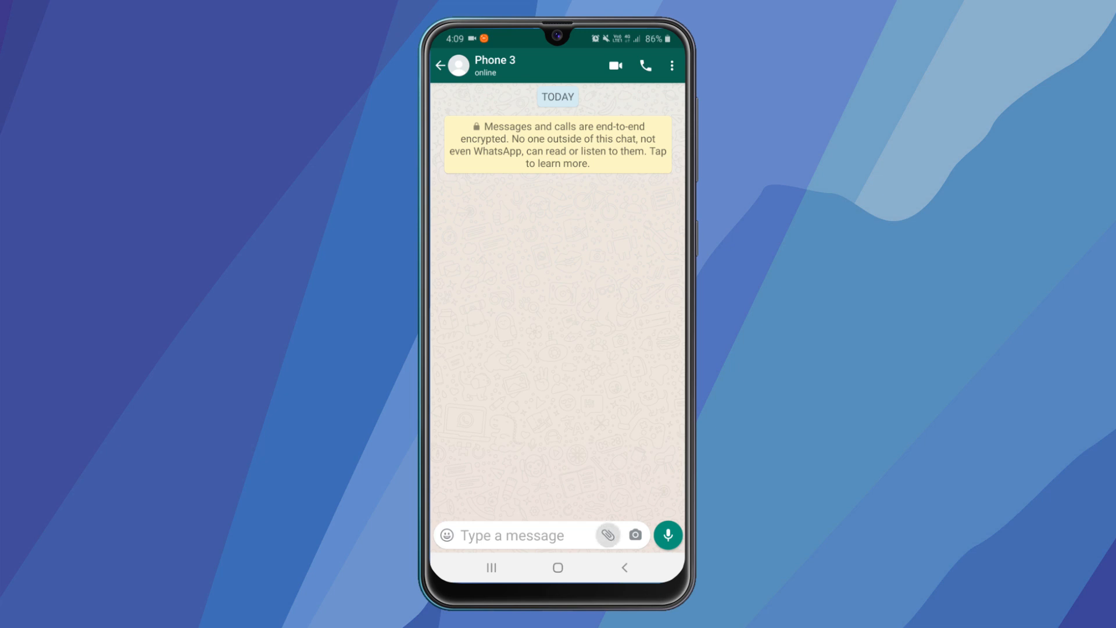
Attach the 1 MB MP4 video as a Document and send it to Phone 3.
click(609, 535)
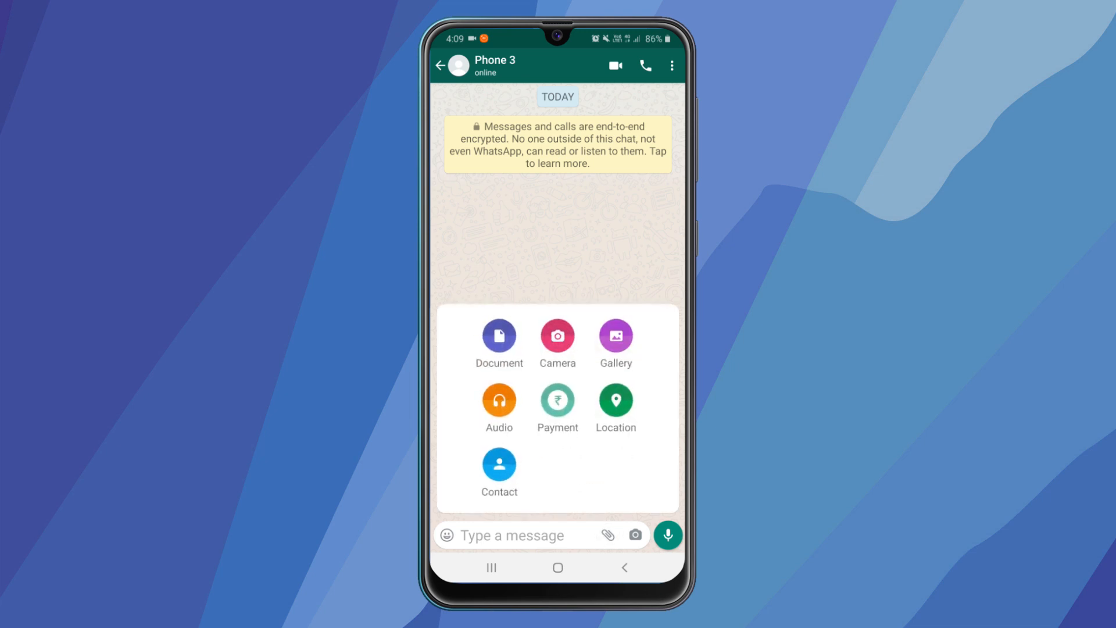
click(499, 335)
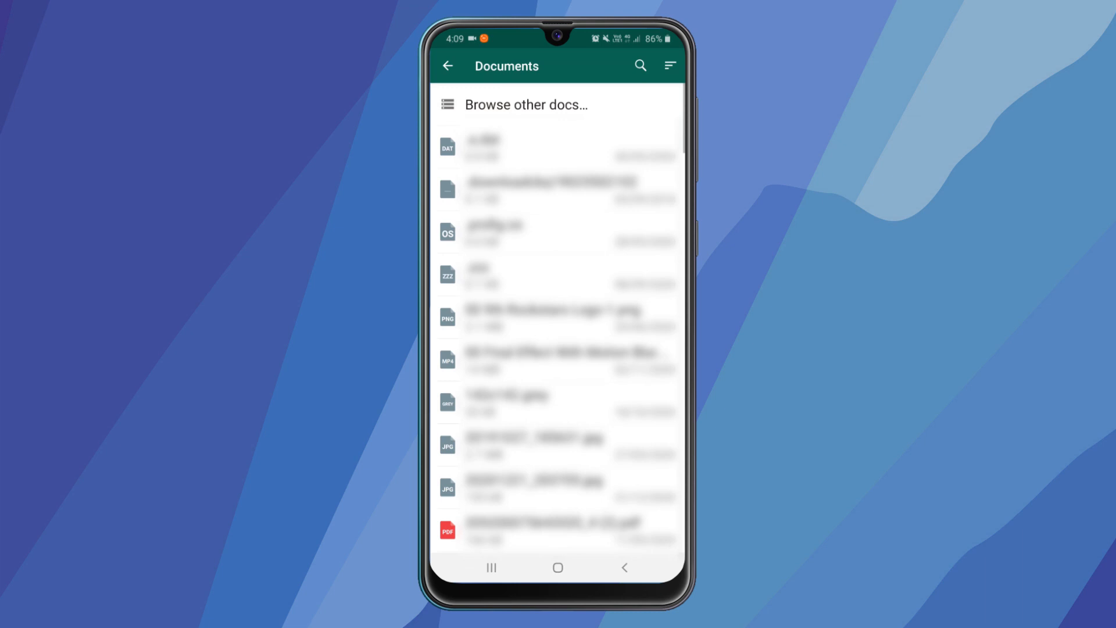
scroll(down, 3)
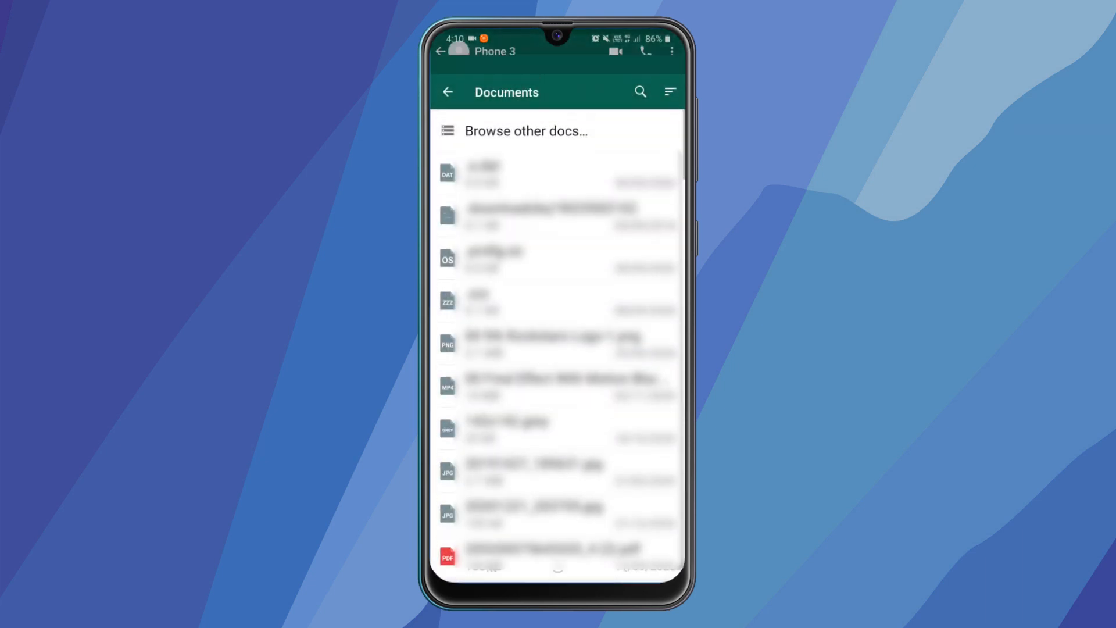
click(449, 386)
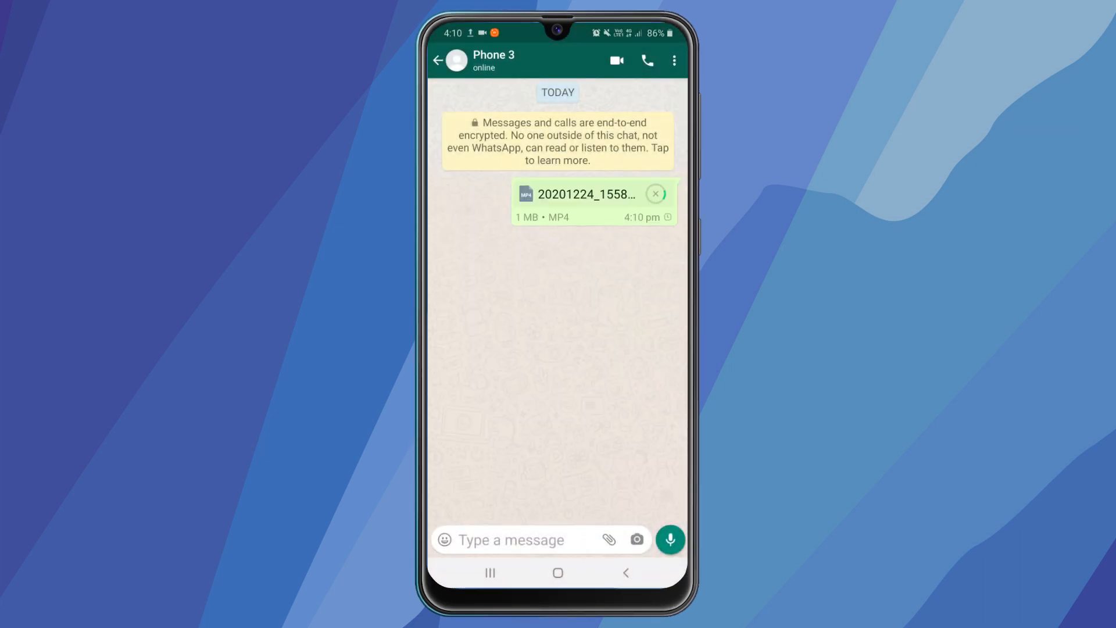